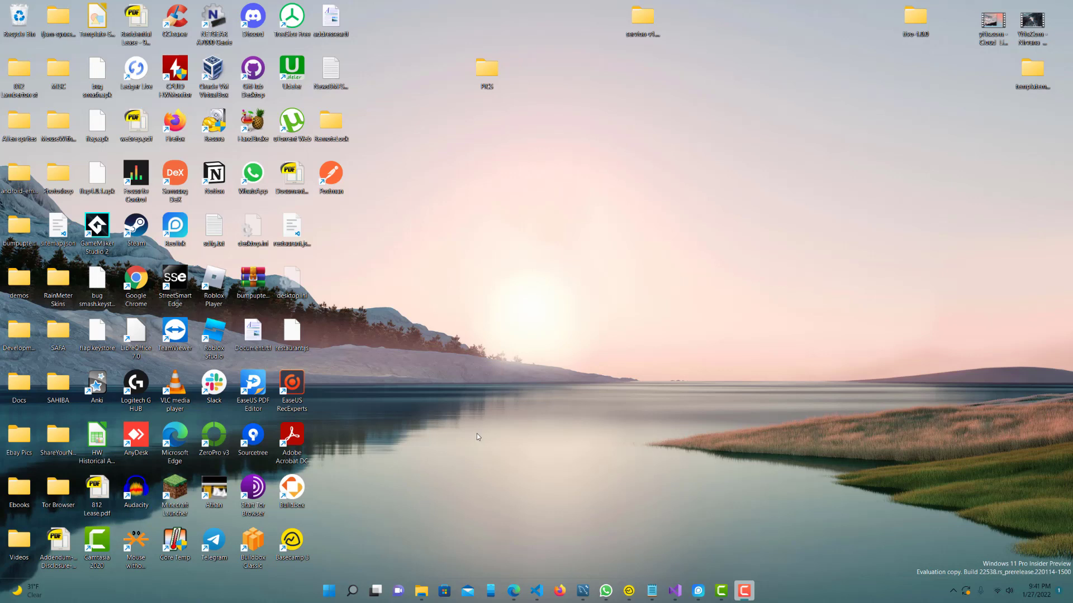
mouse_move(465, 440)
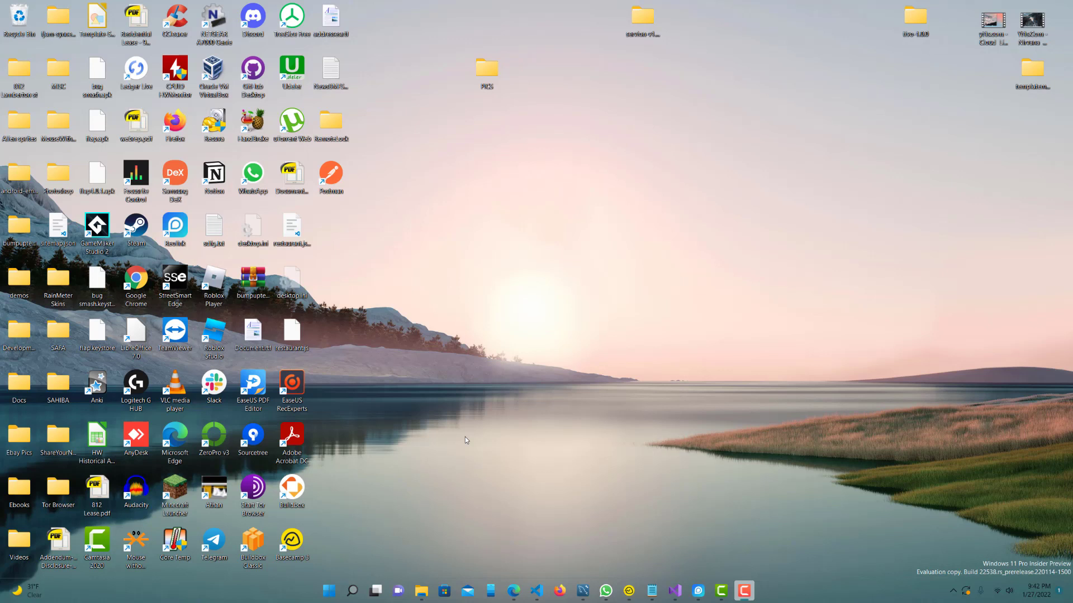
mouse_move(212, 4)
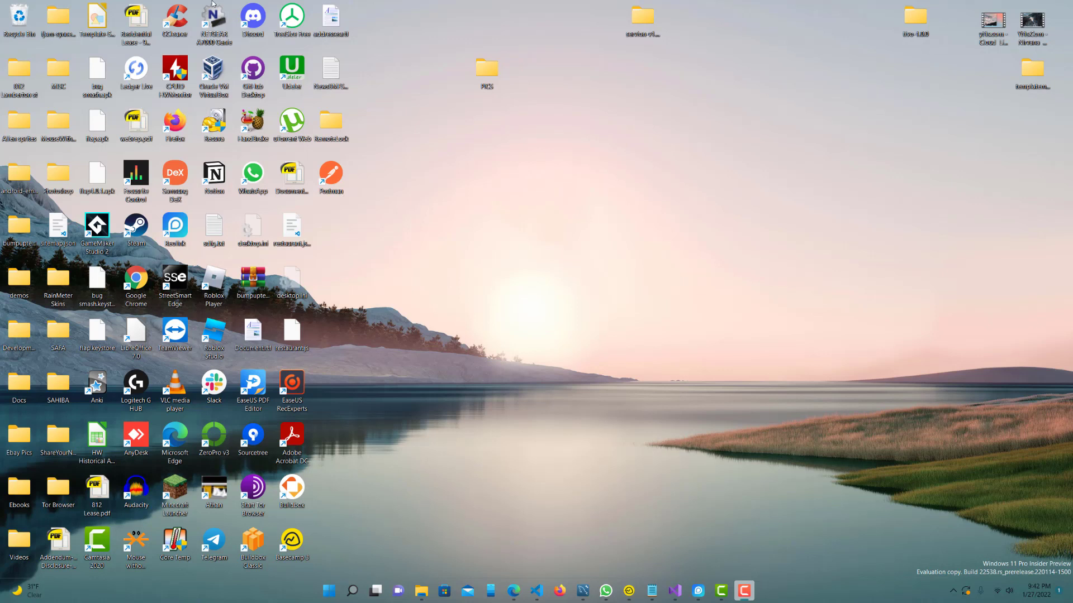
Search Start for 'Windows features' and check Windows Hypervisor Platform in the optional features list.
text(windows t)
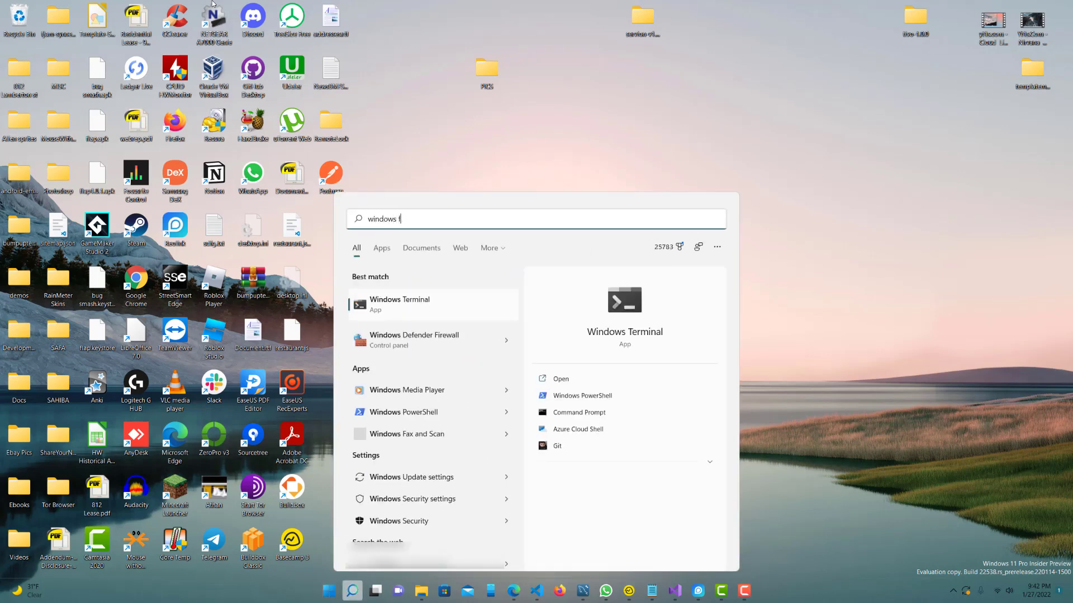
text(ea)
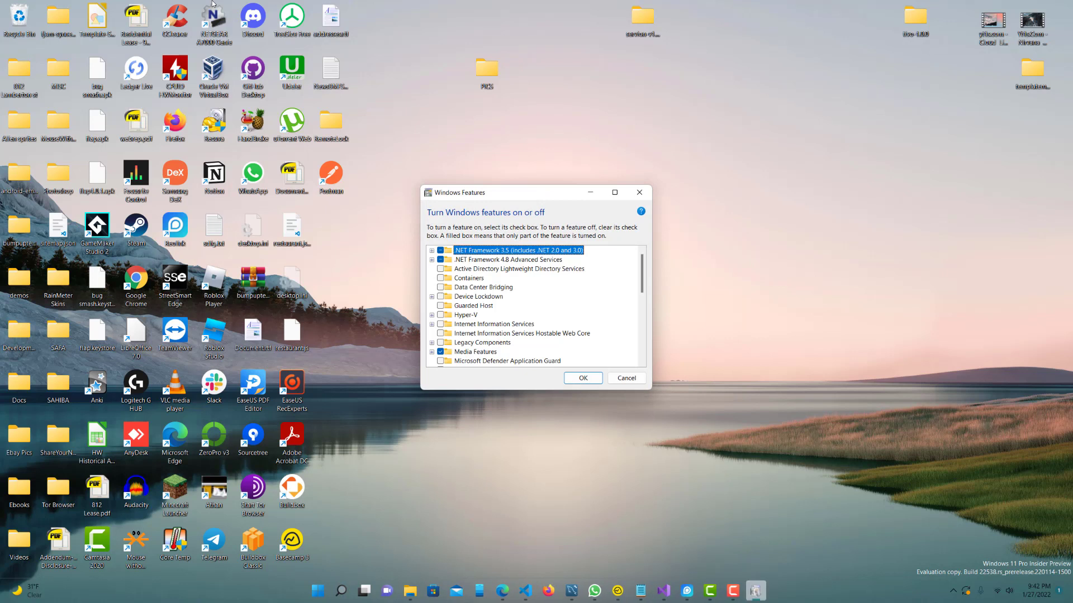
scroll(down, 3)
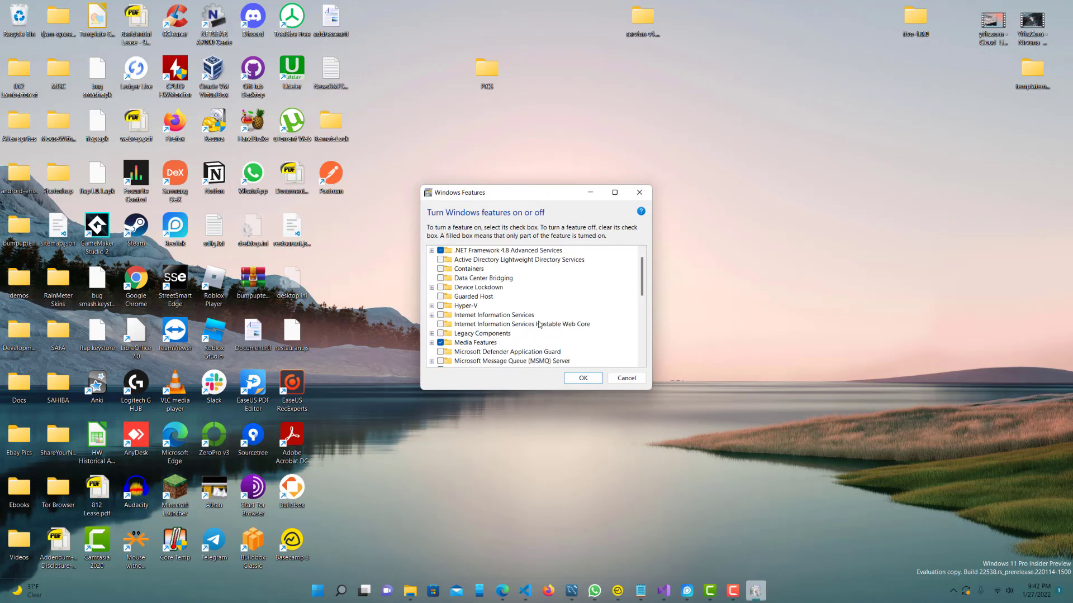
scroll(down, 3)
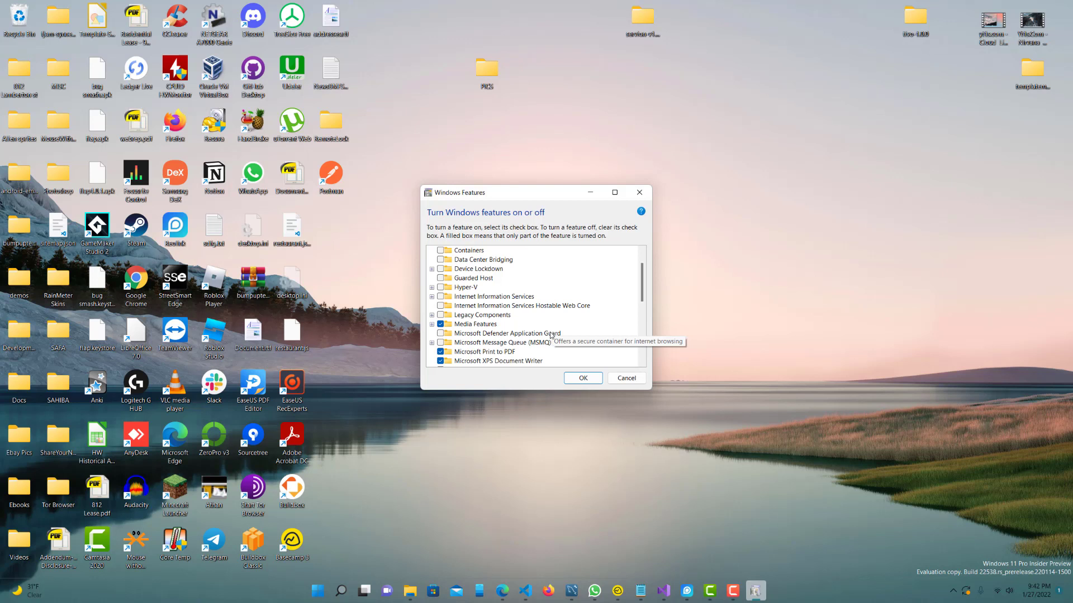
scroll(down, 3)
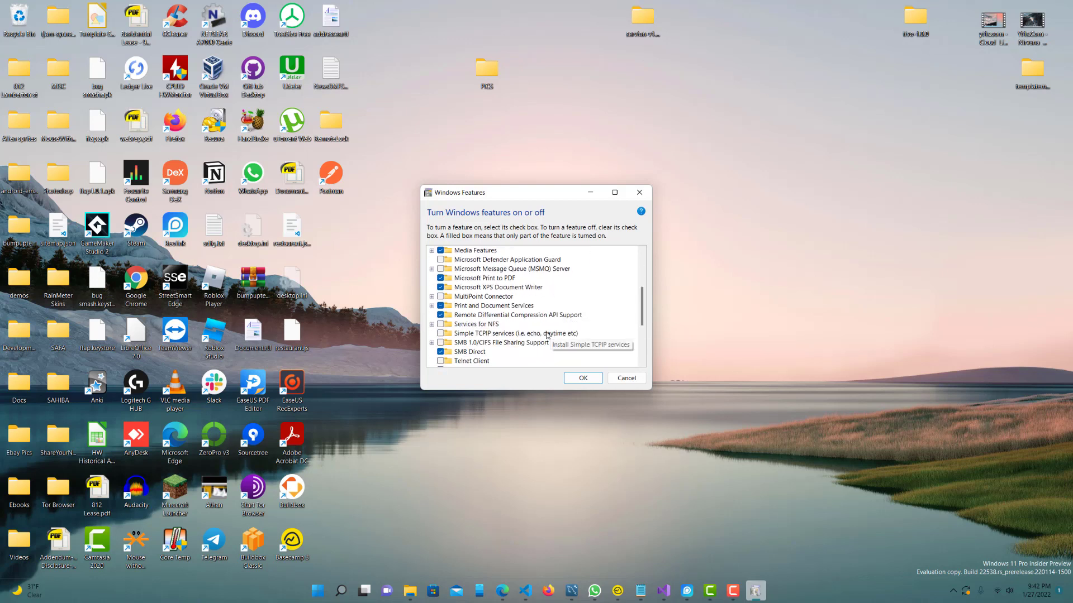
scroll(down, 3)
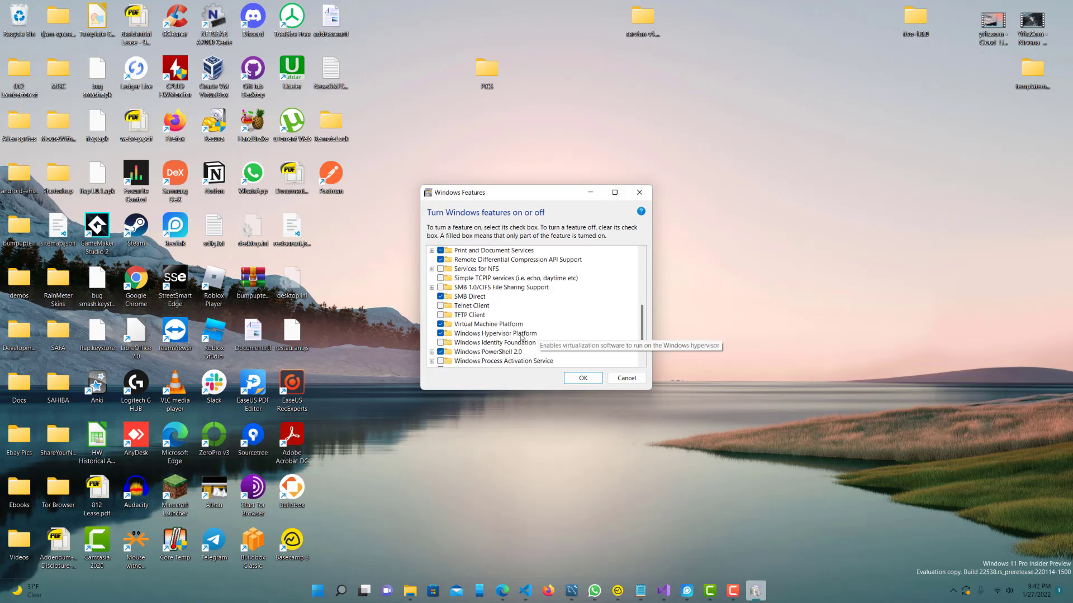
click(495, 333)
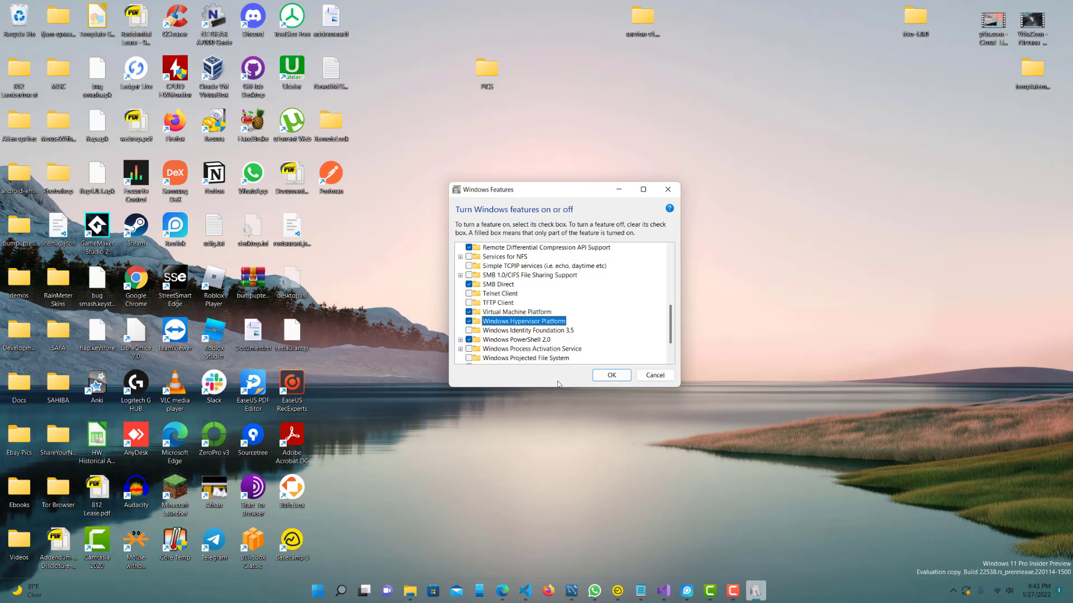
mouse_move(654, 376)
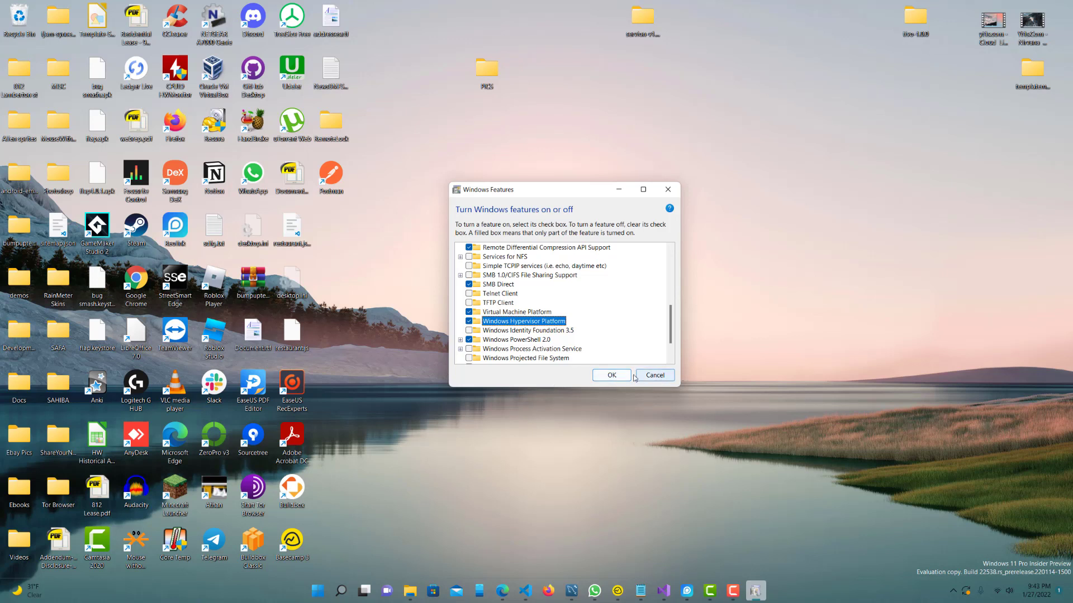
mouse_move(655, 375)
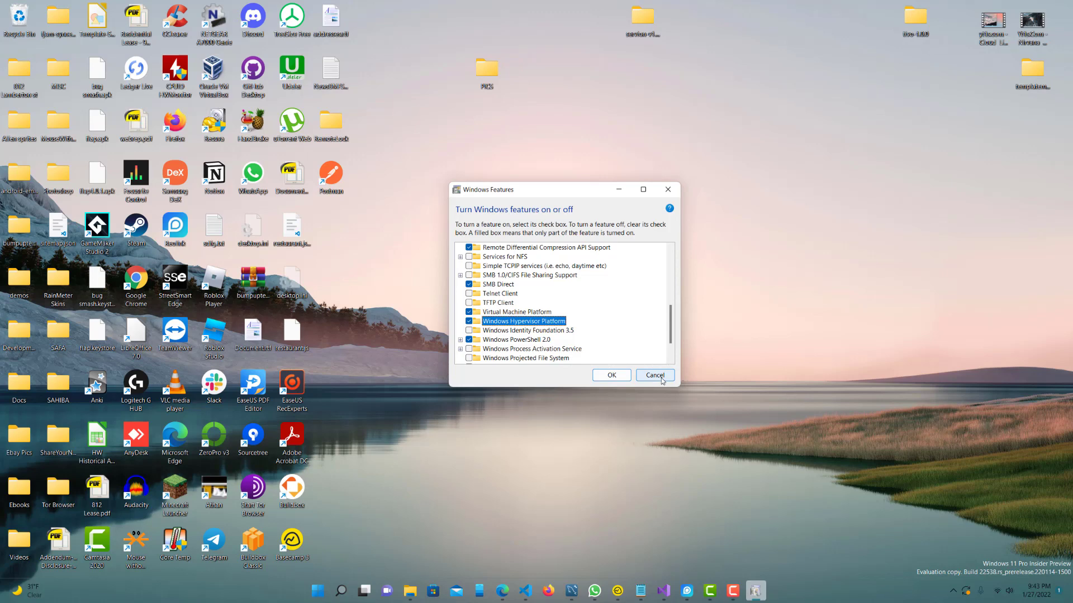
Dismiss the features window and search 'core isolation' to reach the Memory integrity toggle, currently Off.
click(653, 375)
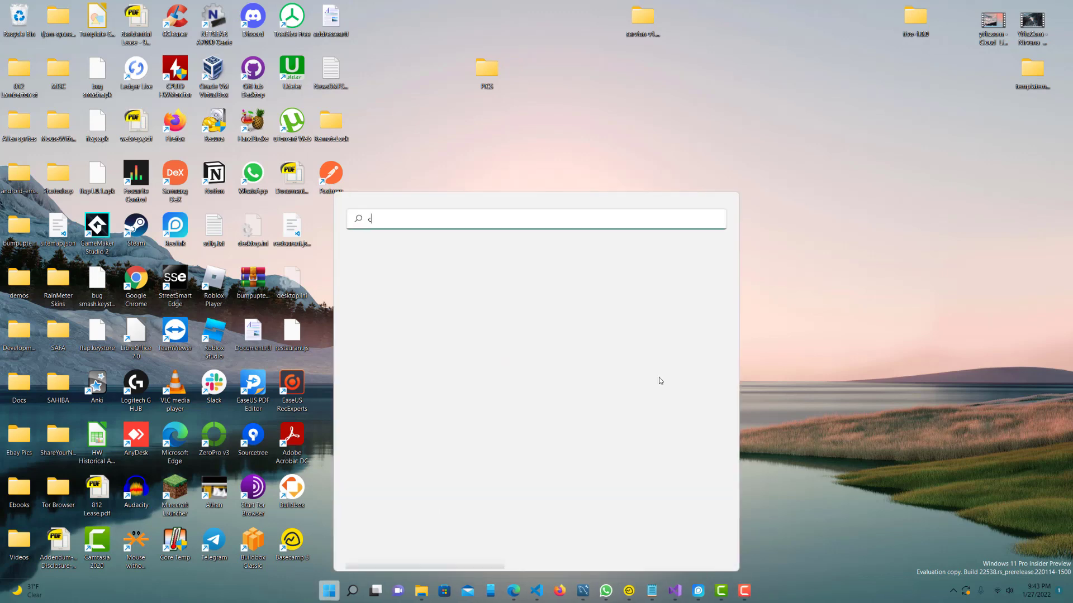
text(ore isolation)
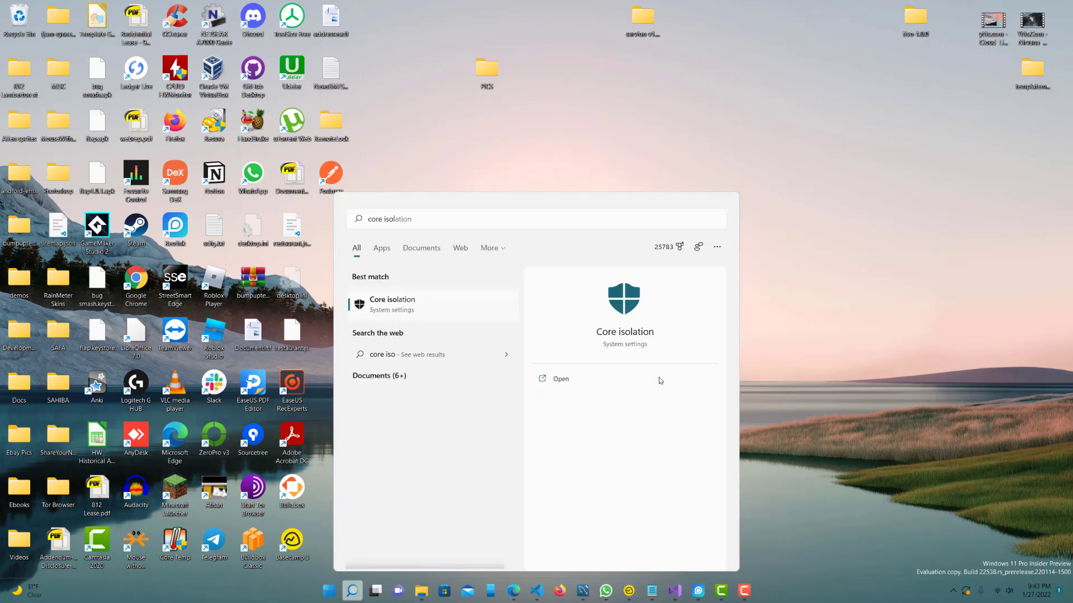
click(560, 379)
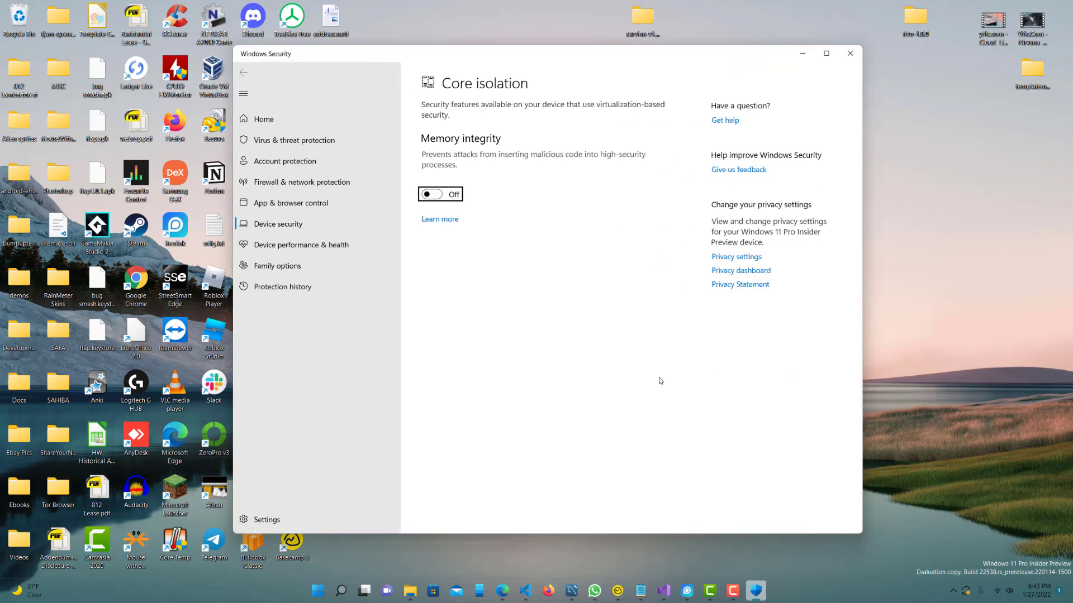
mouse_move(453, 60)
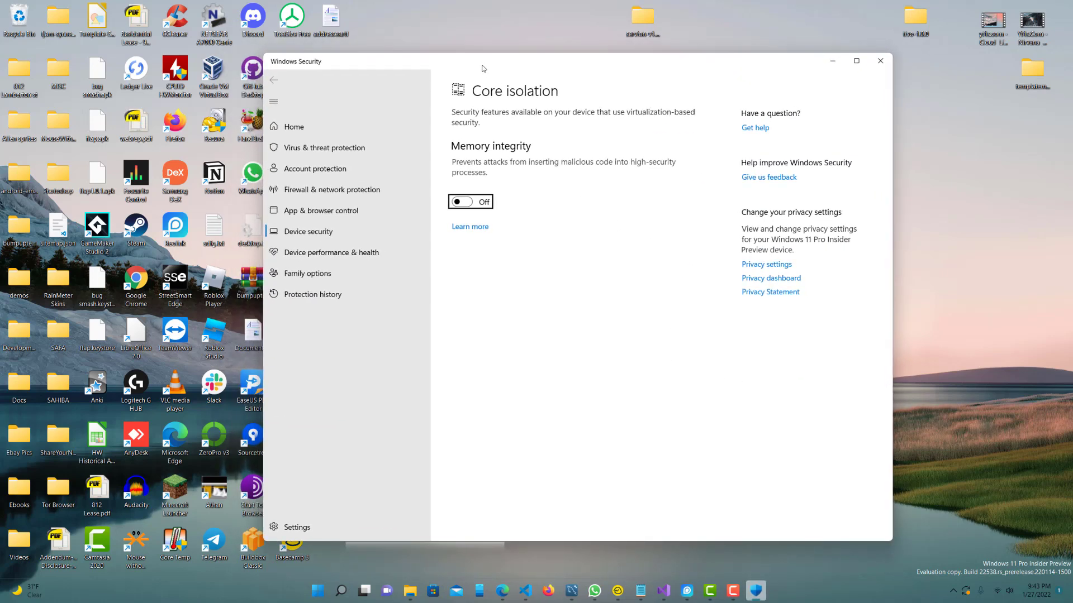
mouse_move(484, 174)
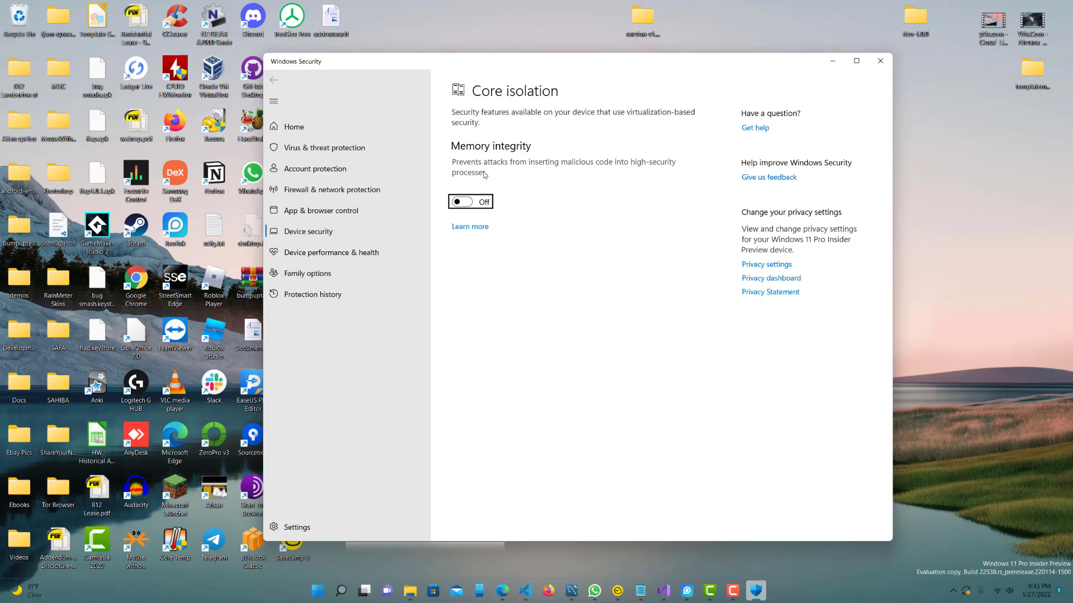
mouse_move(507, 87)
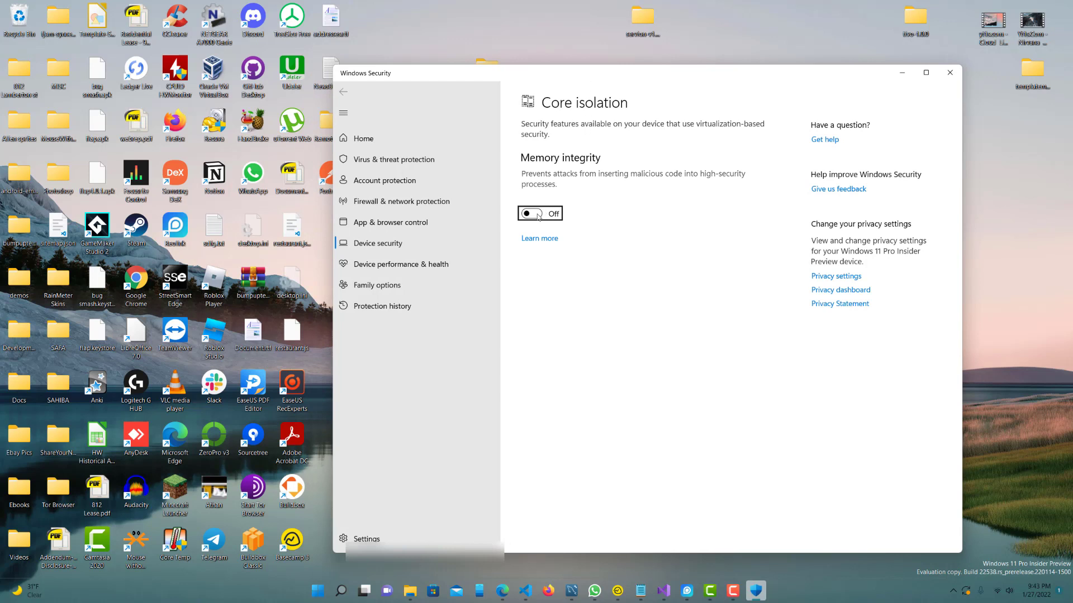
mouse_move(578, 71)
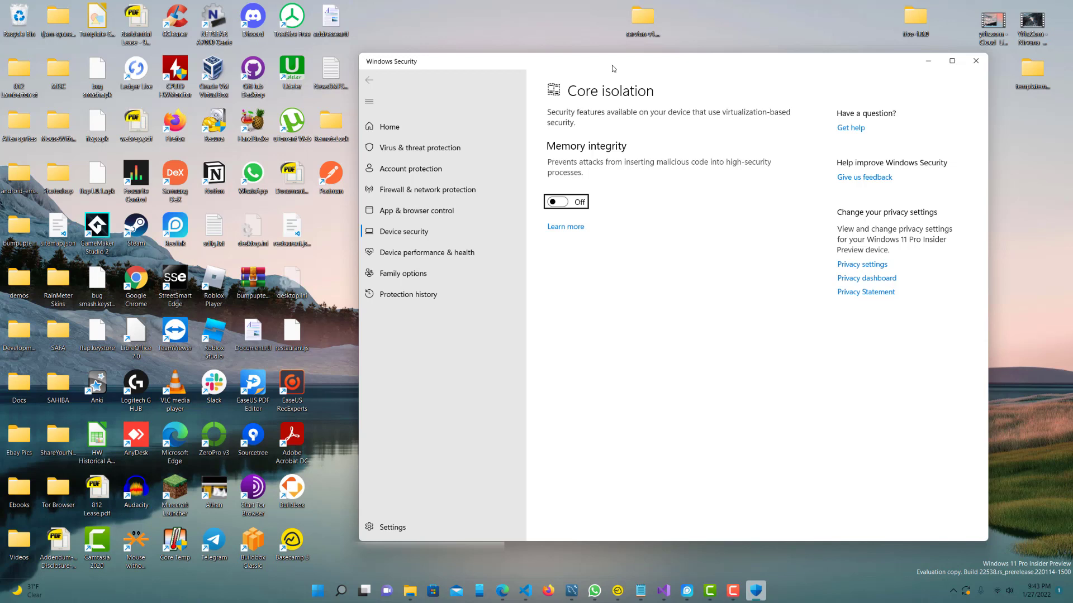
mouse_move(589, 61)
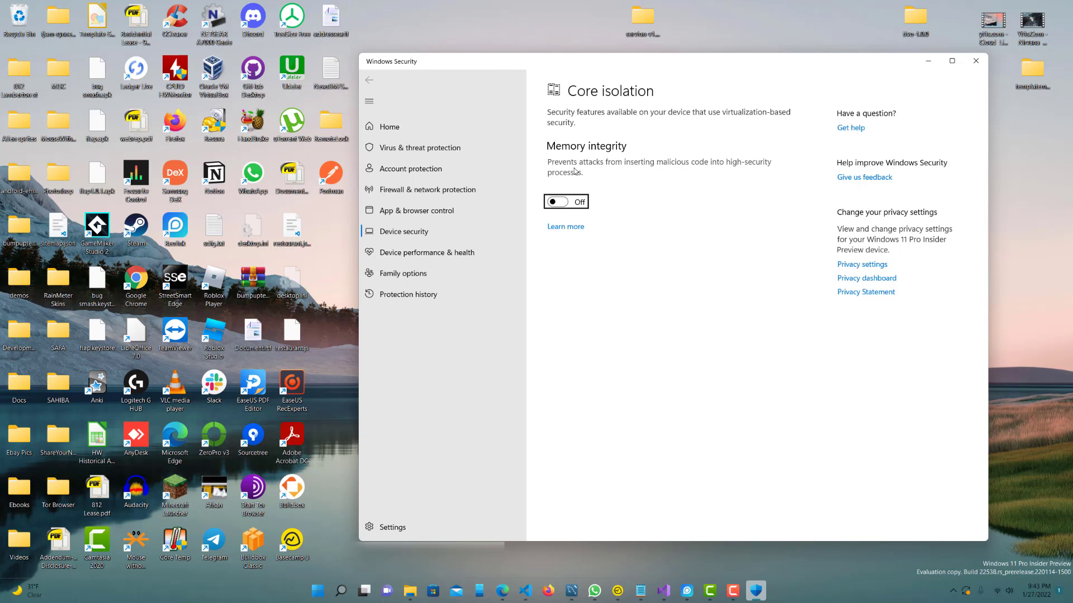
mouse_move(830, 123)
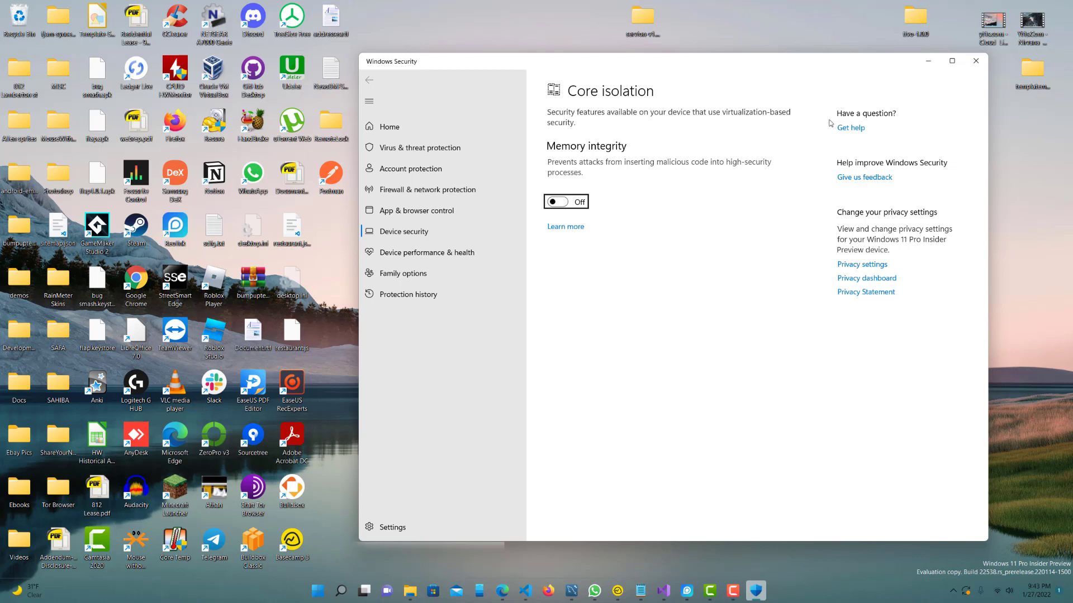
mouse_move(929, 60)
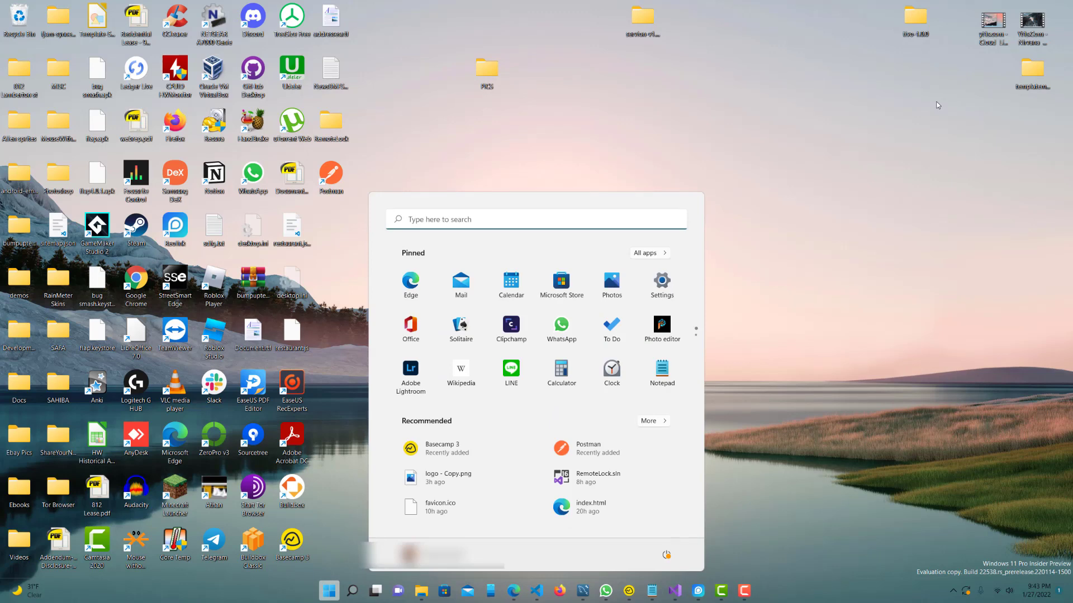
Search Start for 'privacy', return to the Privacy & security main page and start typing 'device' in Find a setting.
text(privac)
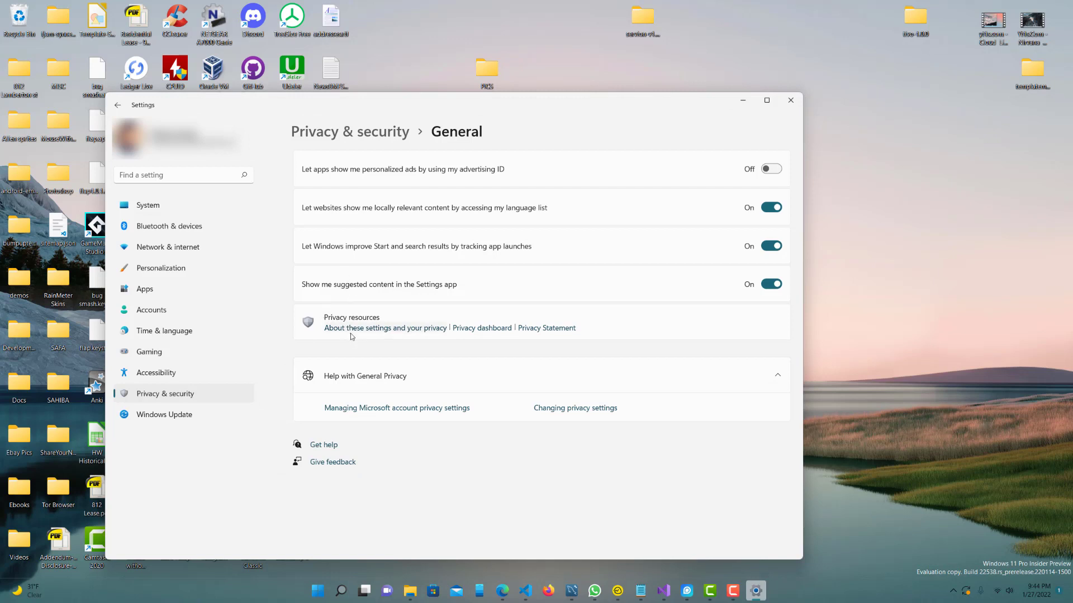
click(117, 105)
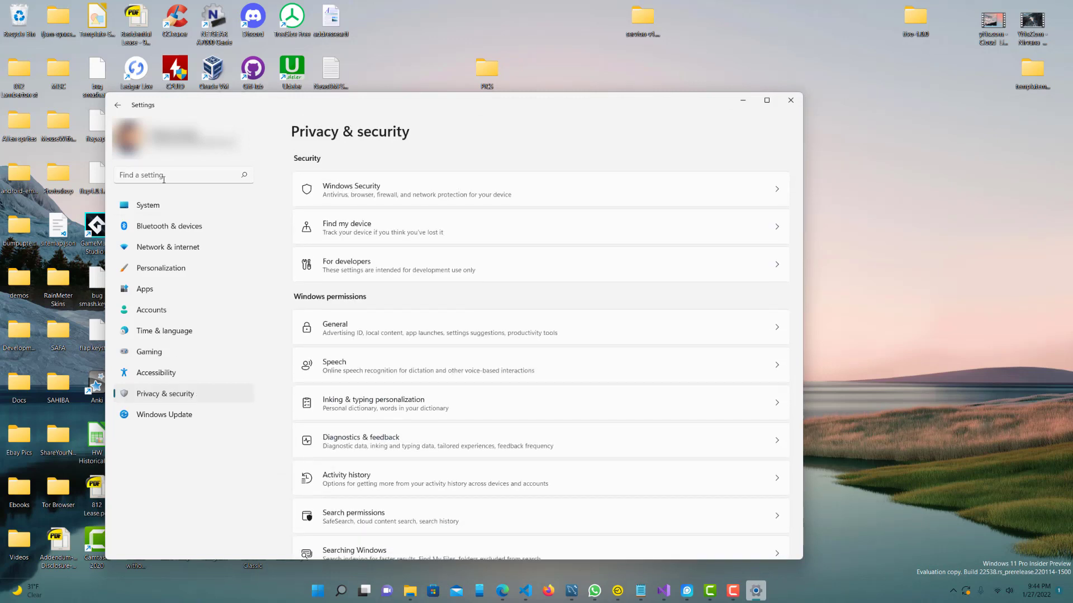
scroll(down, 3)
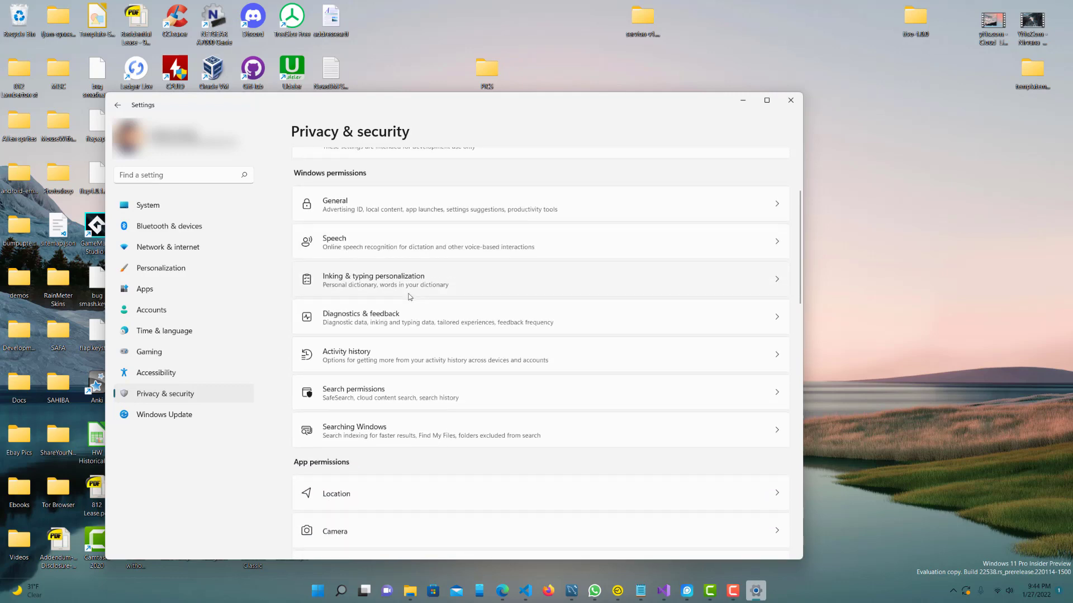
scroll(up, 3)
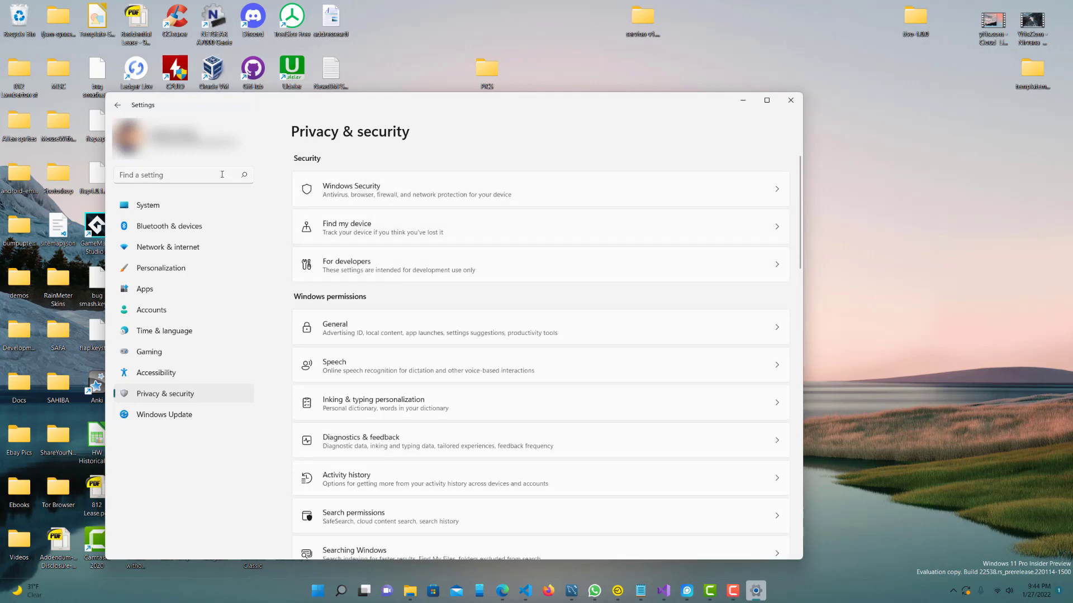
text(device)
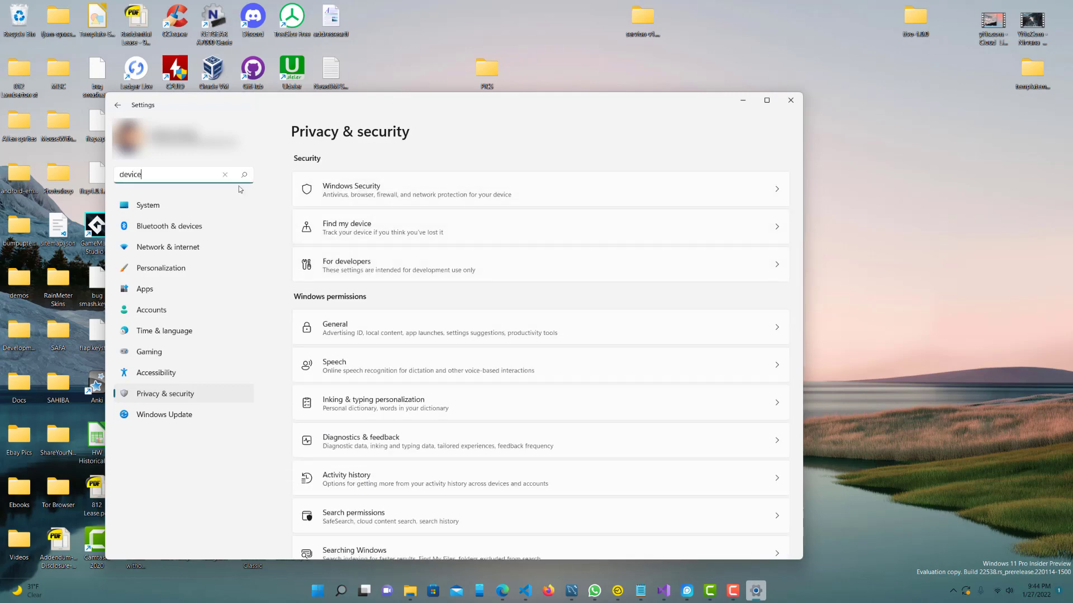
Complete 'device securi' and choose the Device security suggestion showing Core isolation and Security processor.
text(securi)
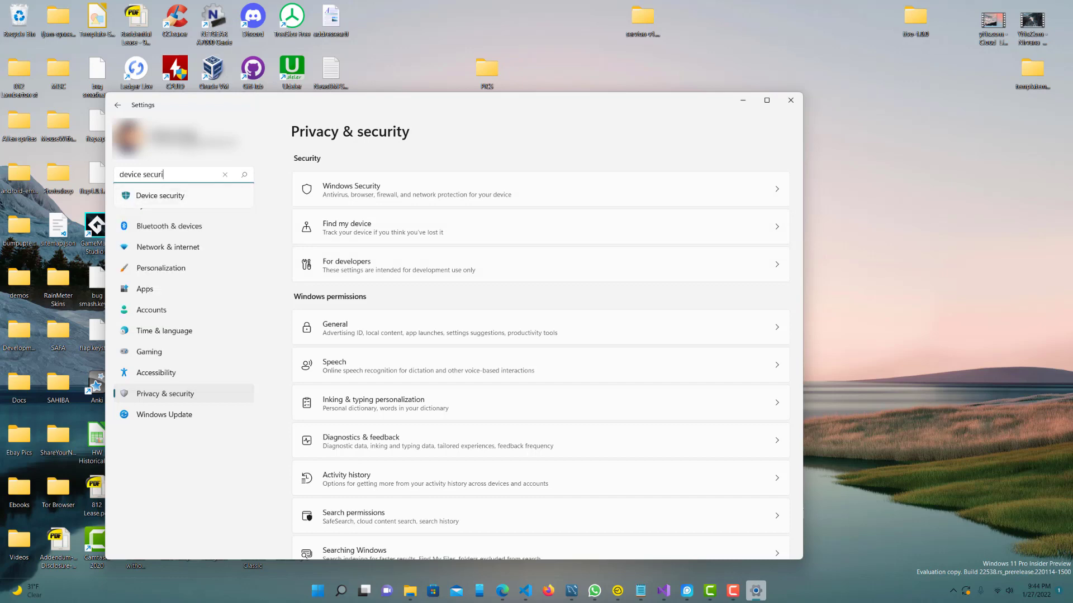
click(160, 195)
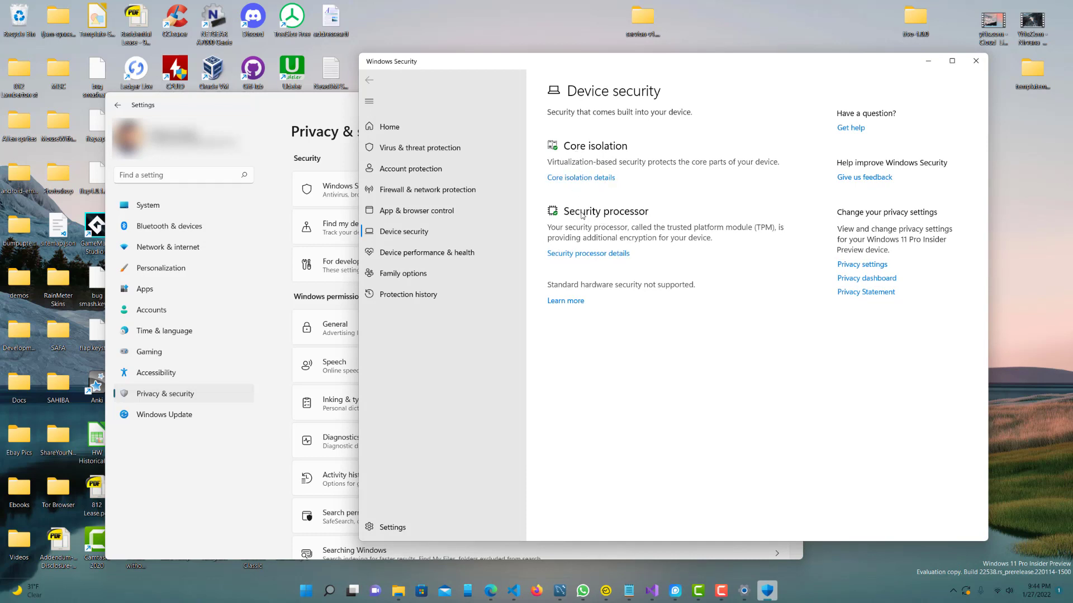
mouse_move(629, 216)
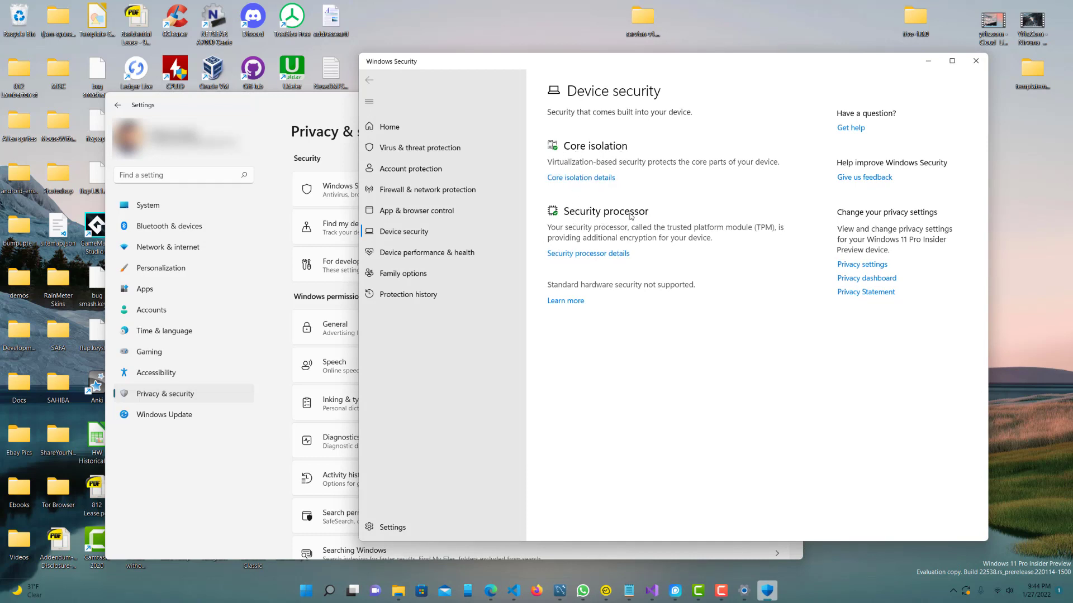
mouse_move(659, 264)
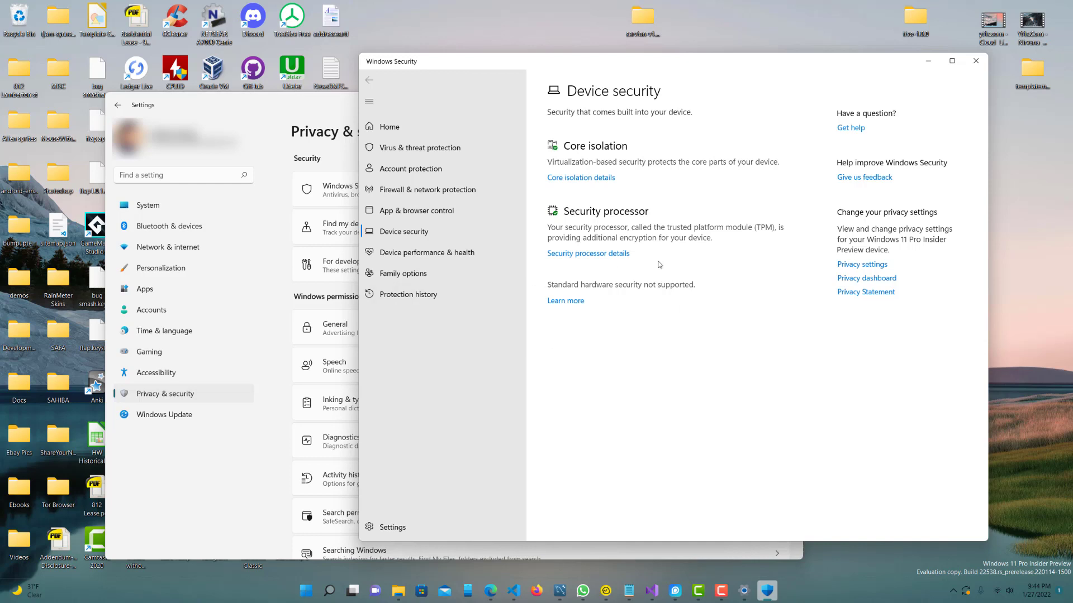
mouse_move(607, 289)
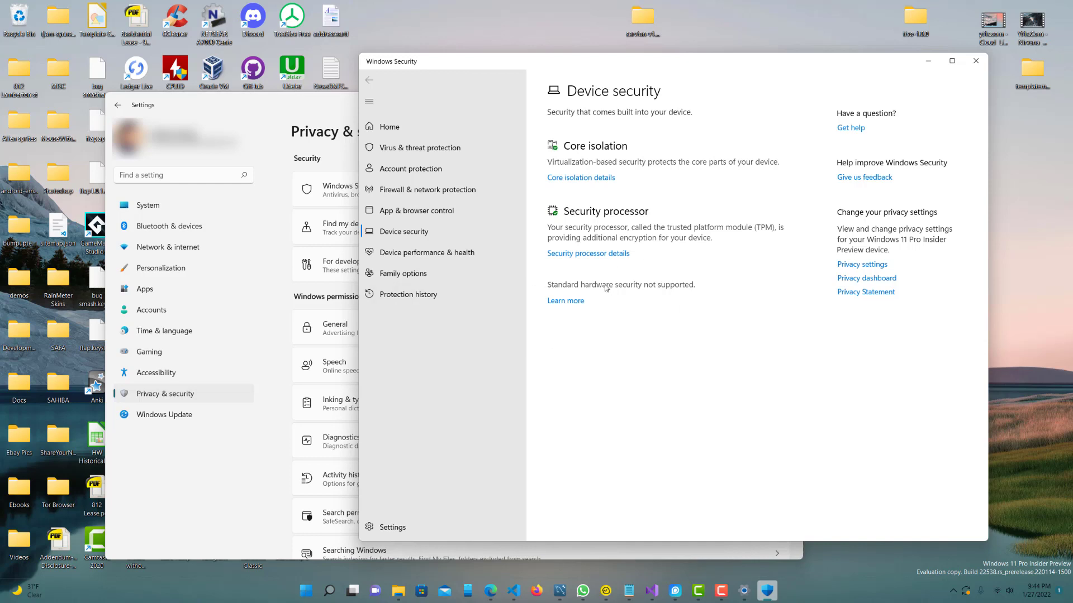
mouse_move(687, 178)
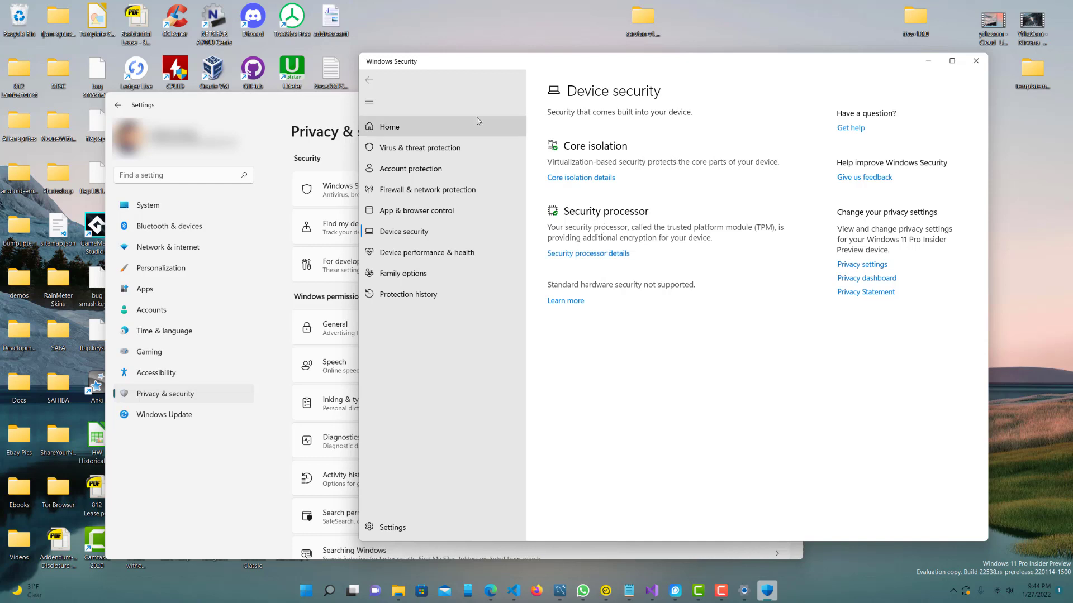
mouse_move(589, 244)
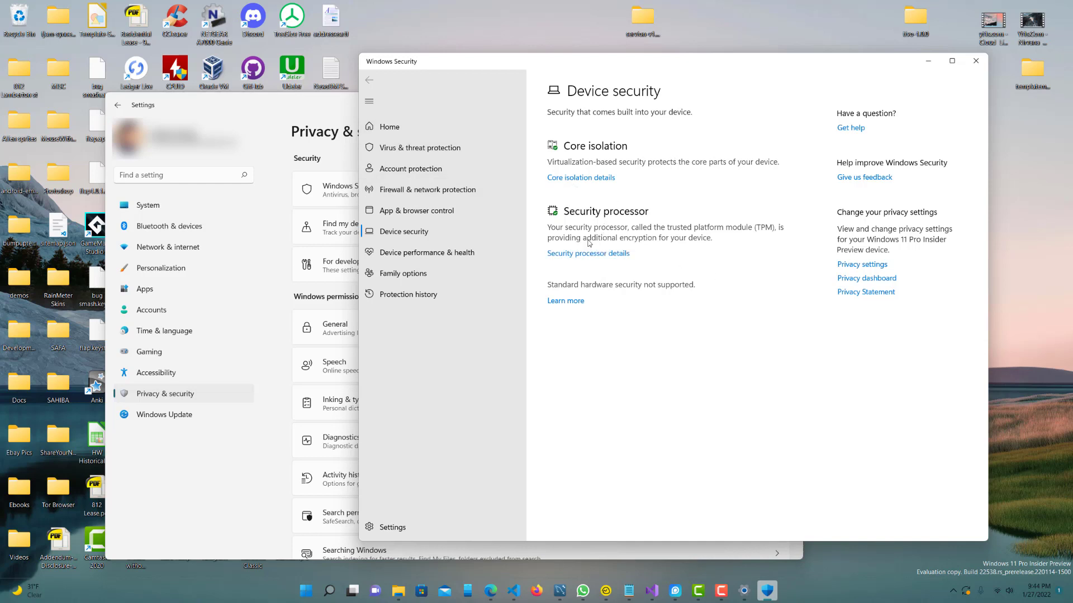